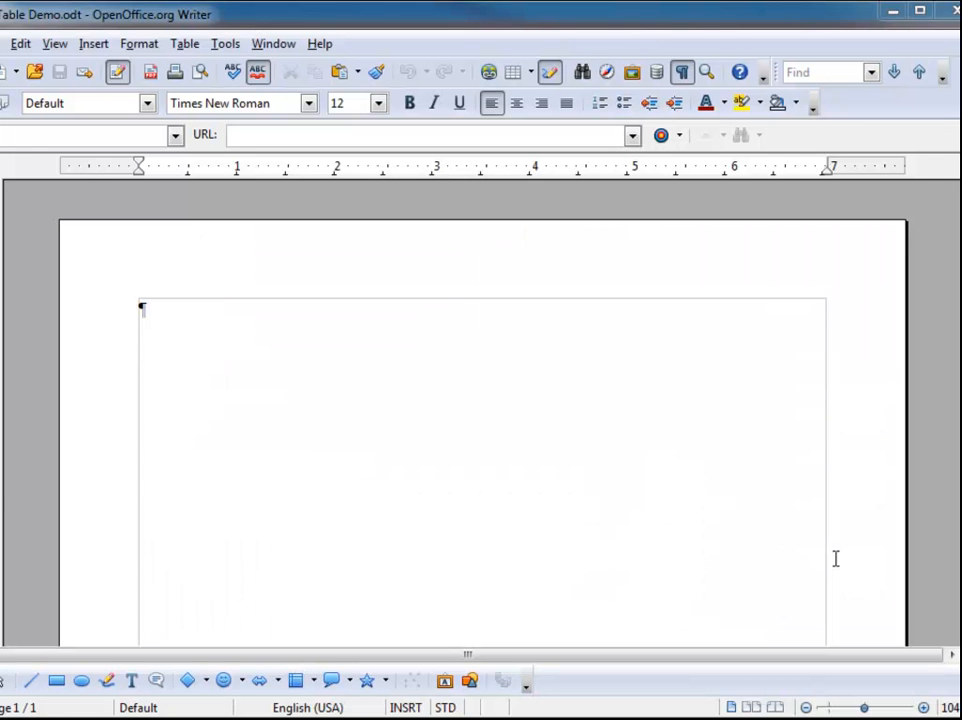
mouse_move(733, 517)
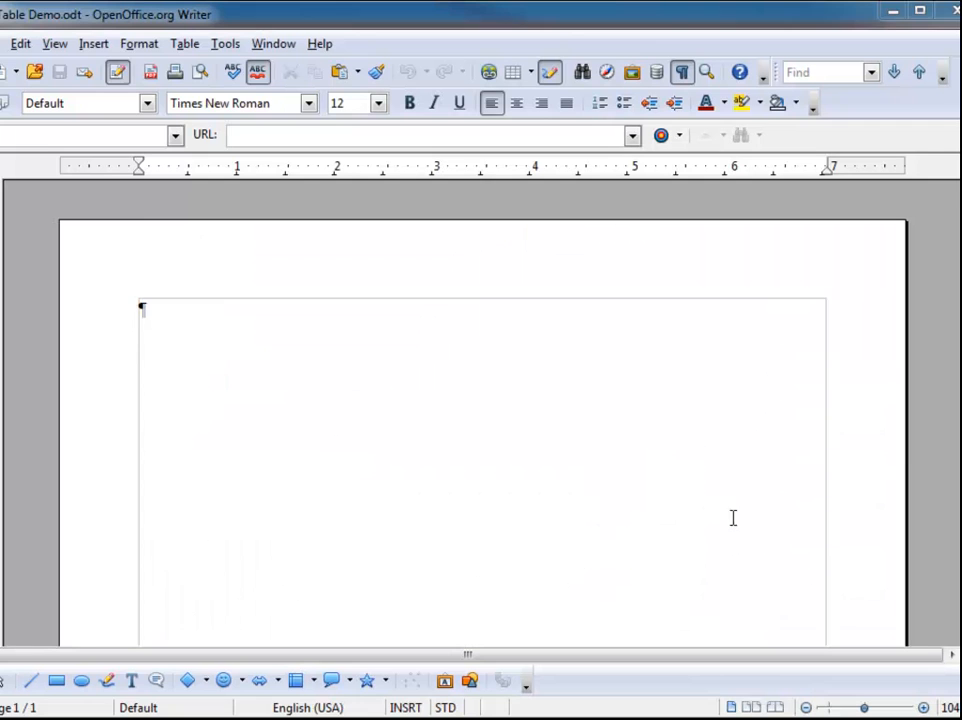
- Open the Insert menu in the blank Table Demo document
click(91, 44)
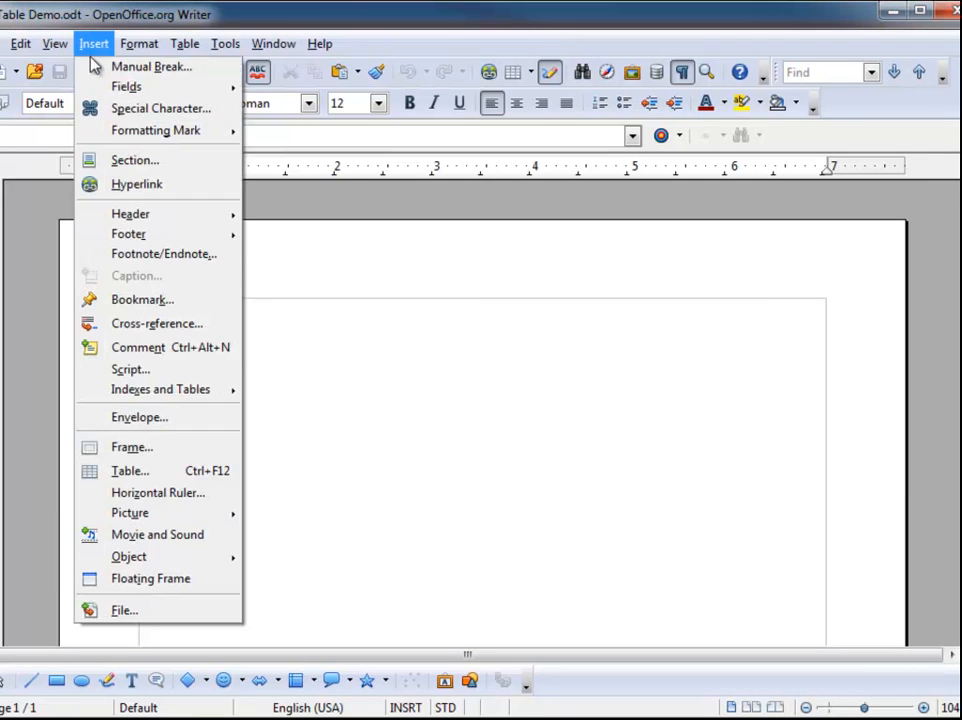
mouse_move(145, 471)
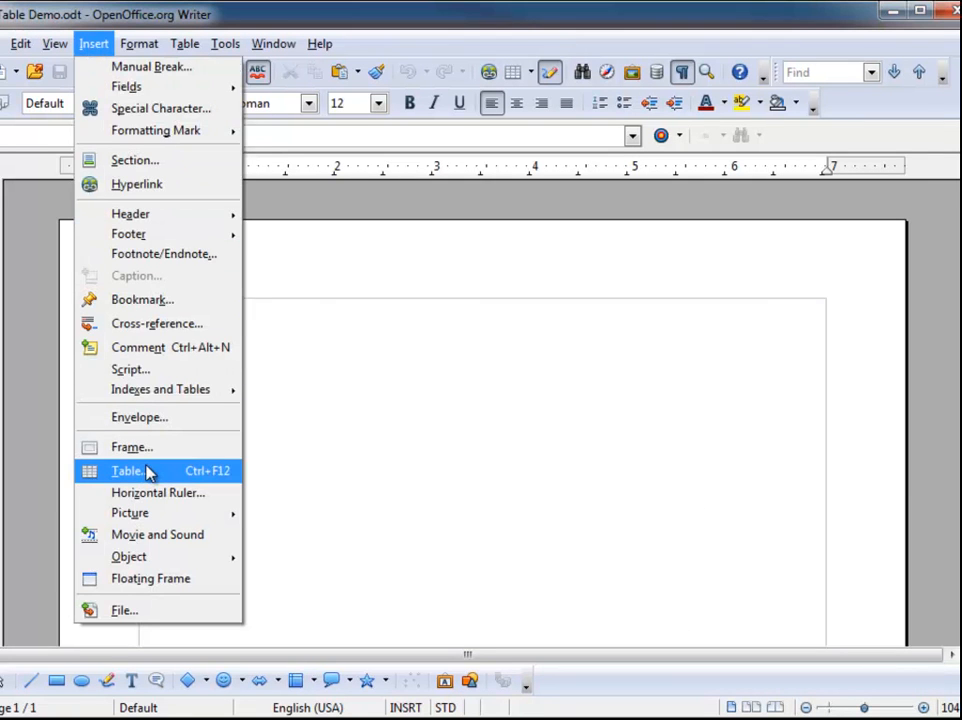
- Choose Insert > Table to open the Insert Table dialog with 2 columns and 2 rows
click(128, 470)
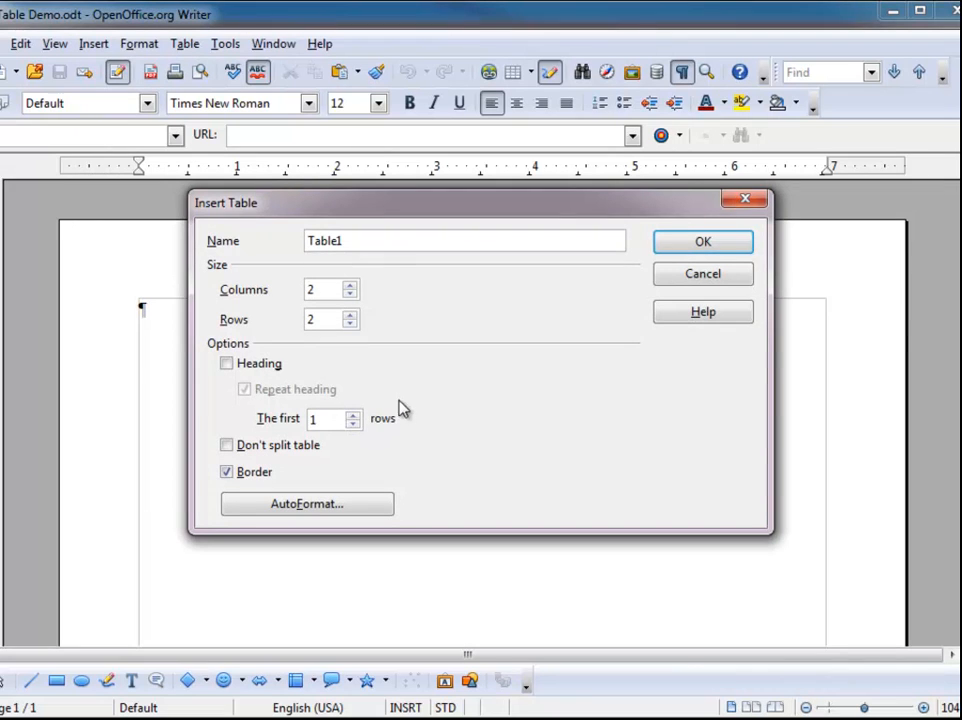
mouse_move(438, 409)
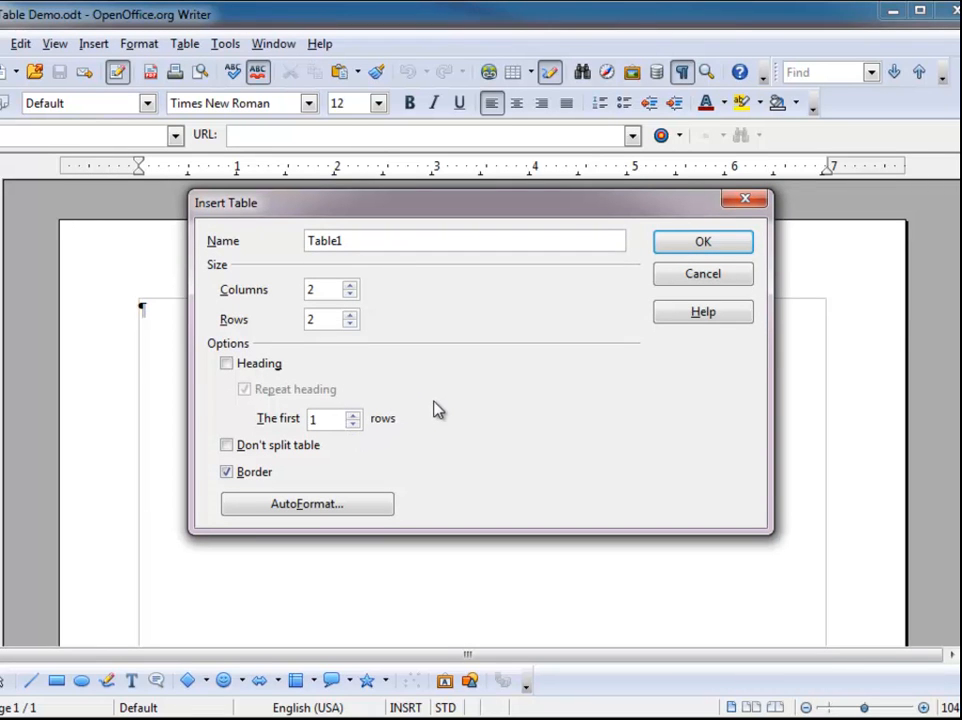
click(358, 240)
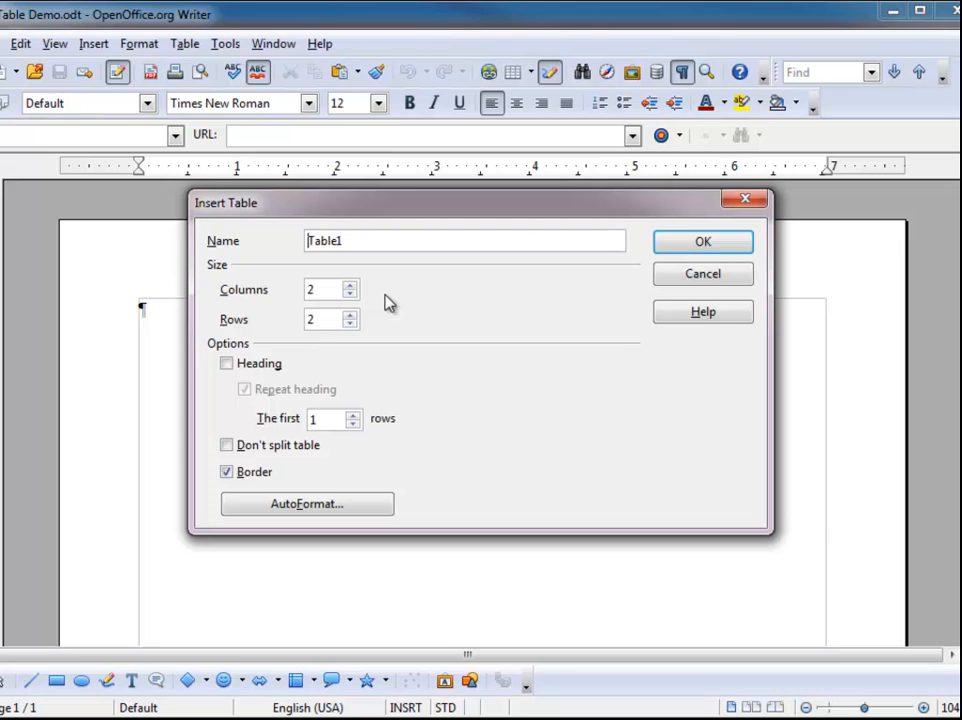
mouse_move(448, 475)
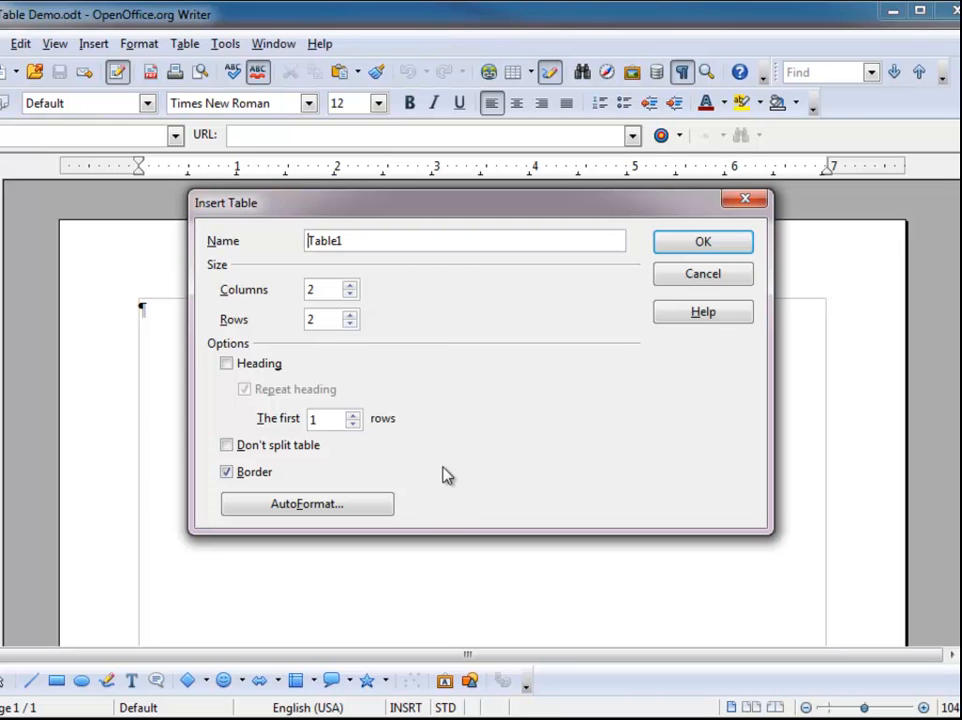
mouse_move(445, 422)
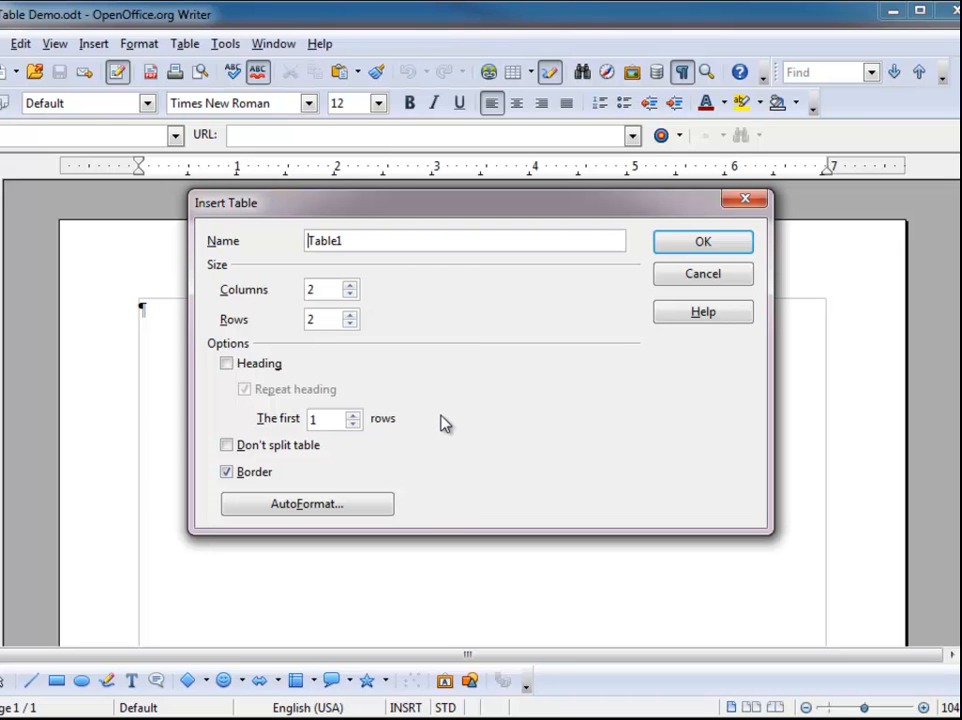
mouse_move(445, 415)
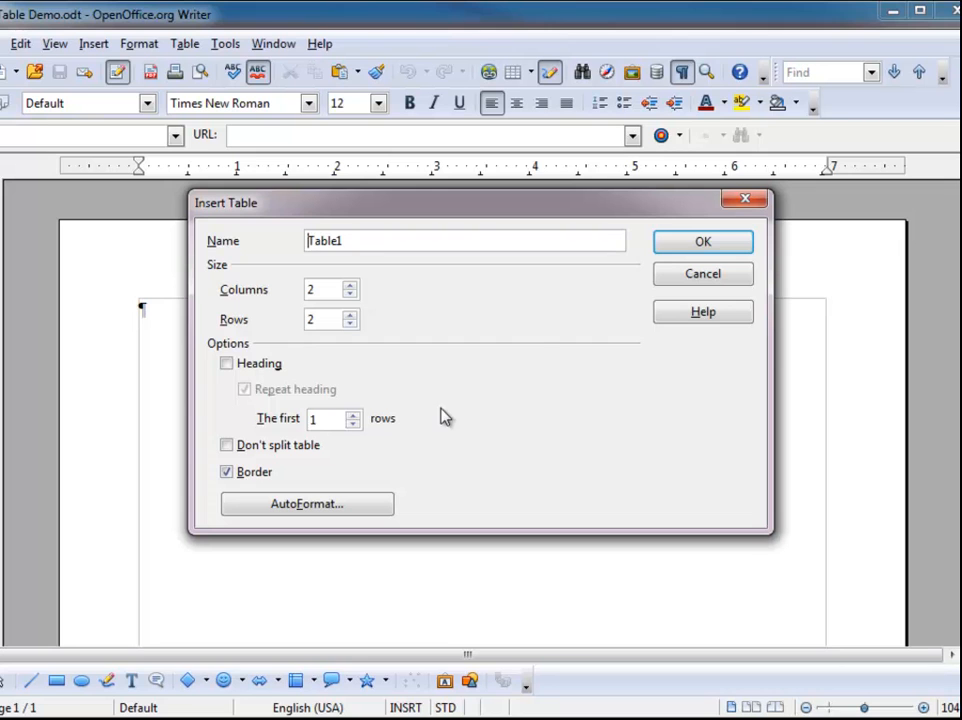
mouse_move(692, 248)
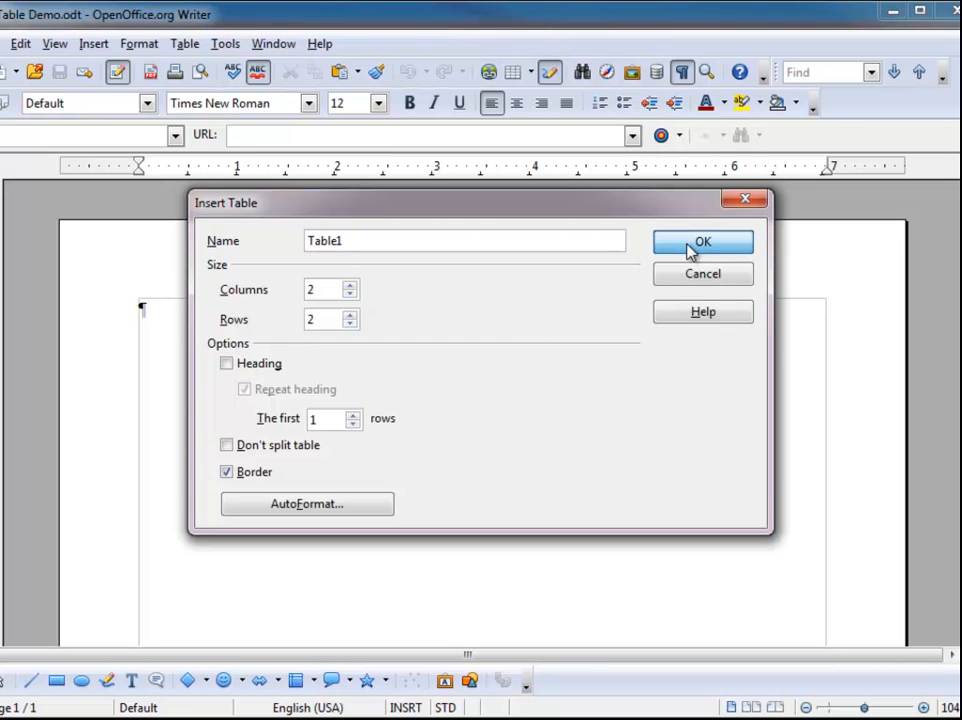
- Confirm the dialog to insert bordered Table1, 2 columns by 2 rows
click(702, 242)
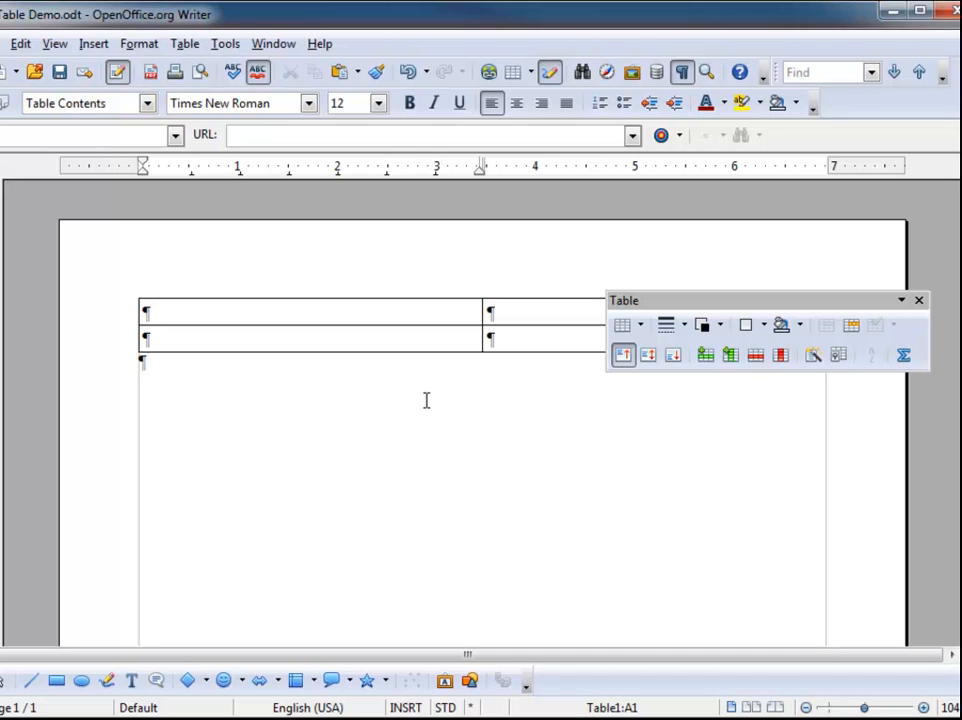
mouse_move(421, 407)
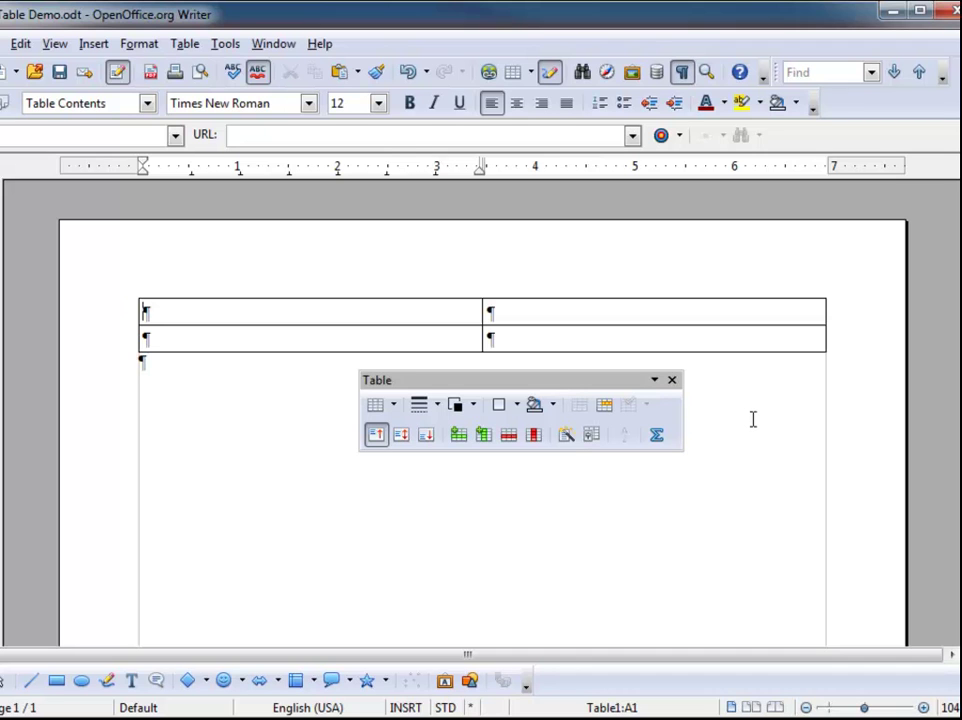
mouse_move(716, 408)
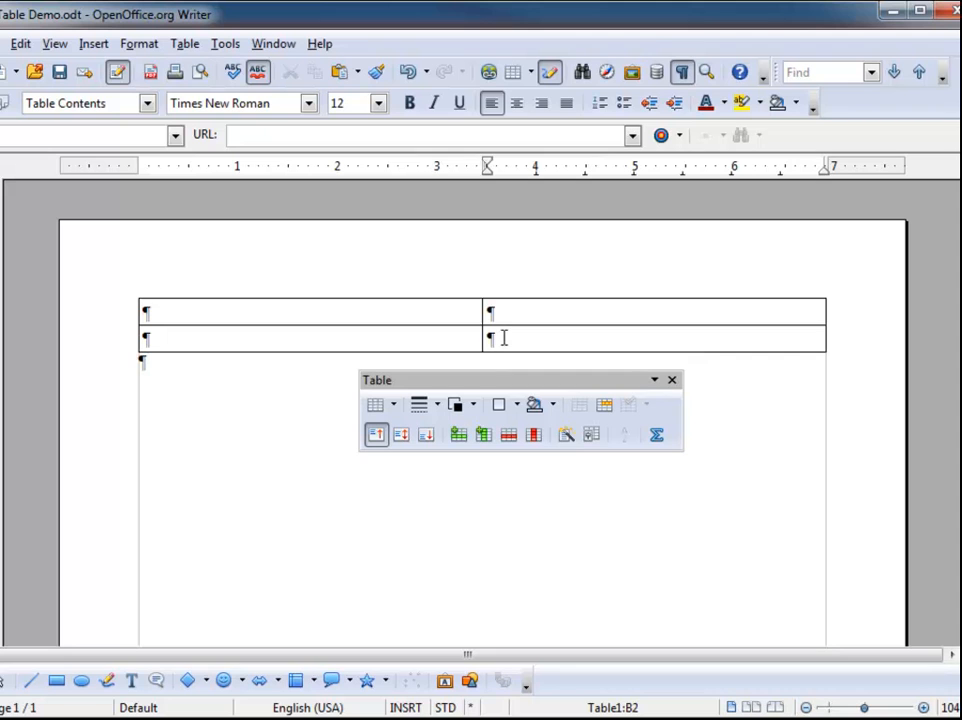
- Type the sample sentence about the cell adjusting dynamically into the bottom-right cell
text(s)
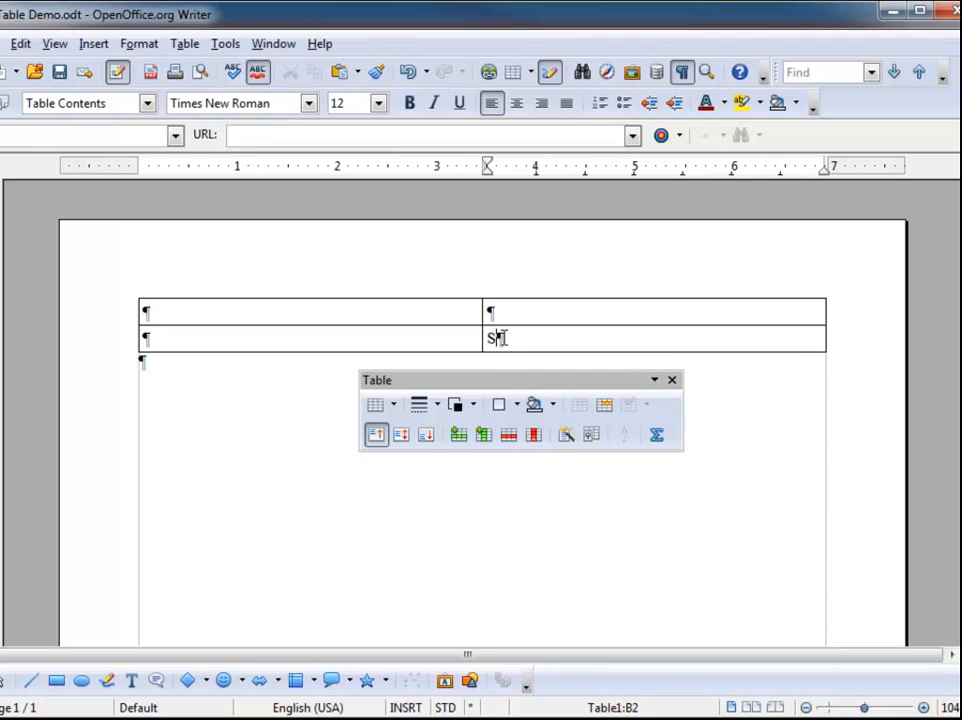
text(ample data goes here and if you type more than)
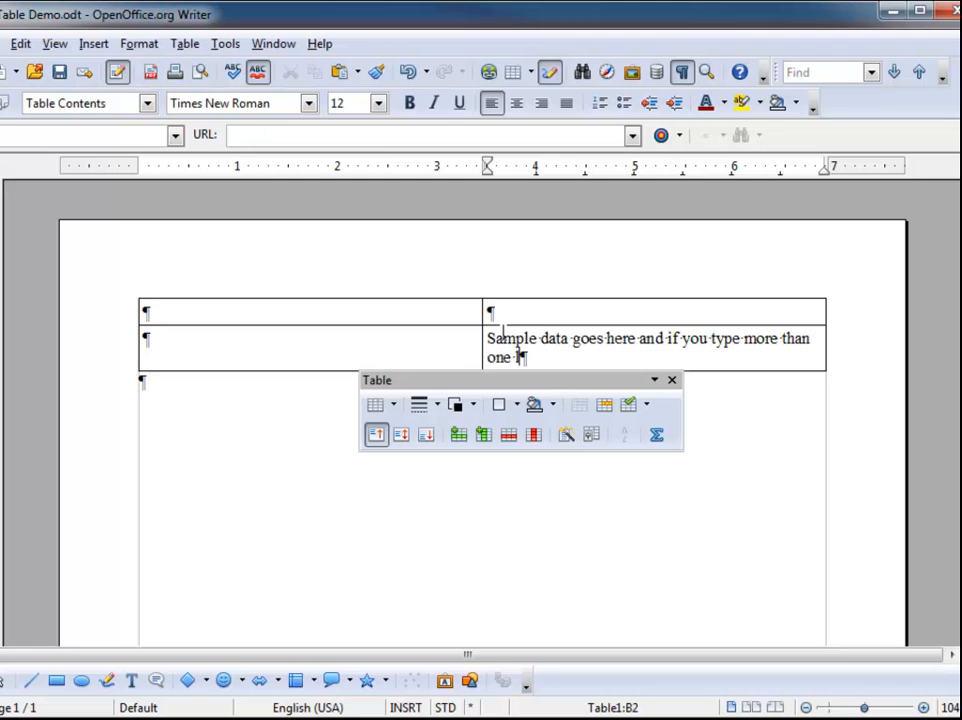
text(line then the cell size will adjust dynamically.)
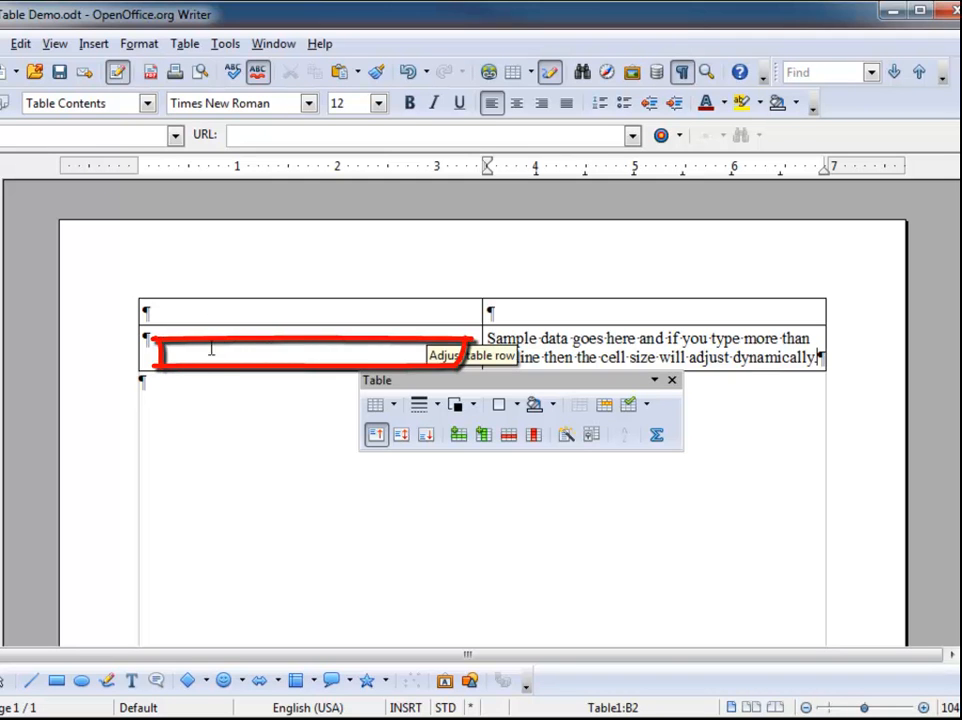
mouse_move(310, 357)
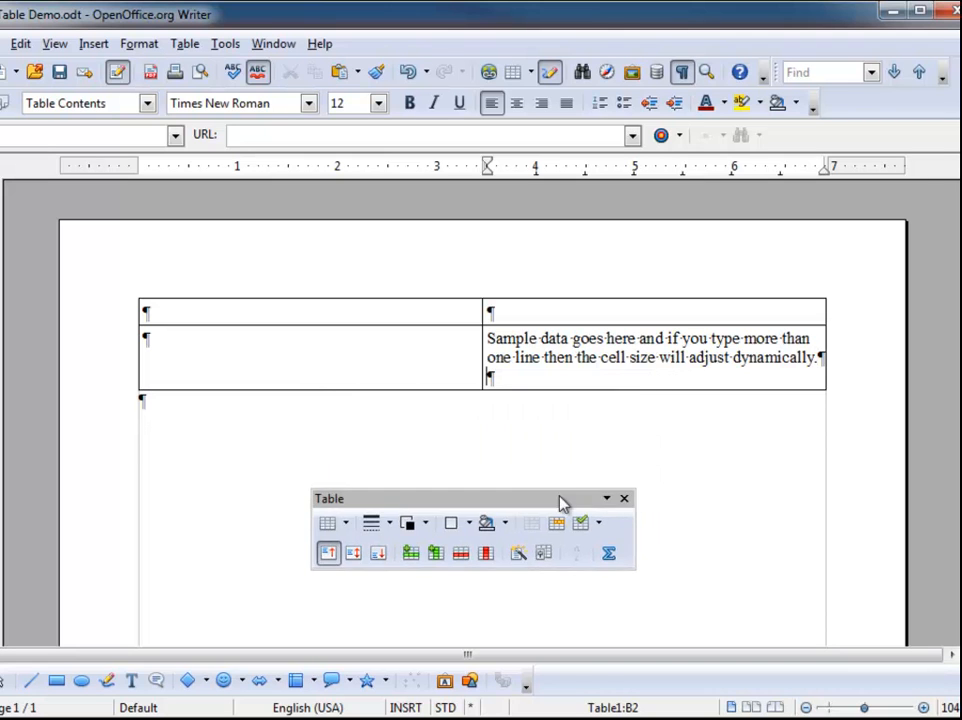
mouse_move(505, 380)
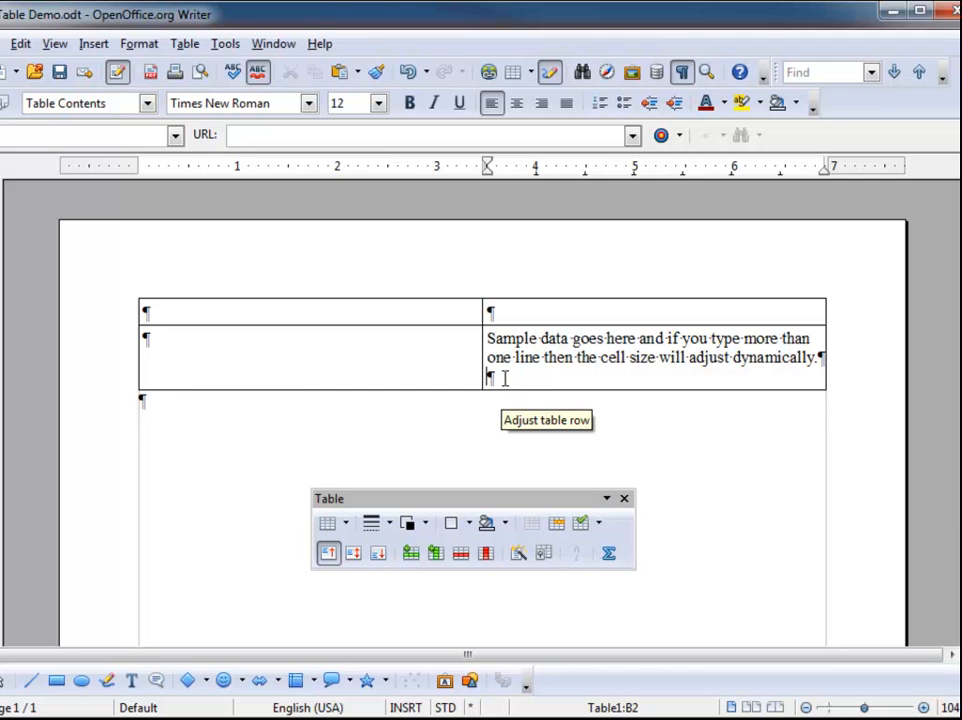
- Type "Here is the second paragraph in the cell." in B2, then click A2 and back
text(Here is the second paragraph in)
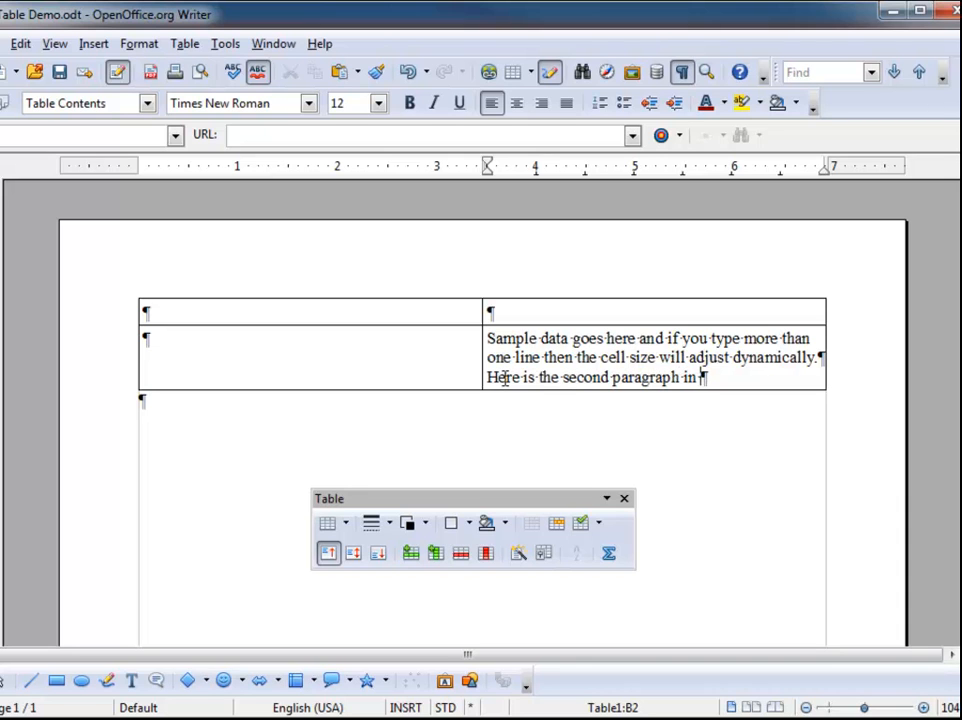
text(the cell.)
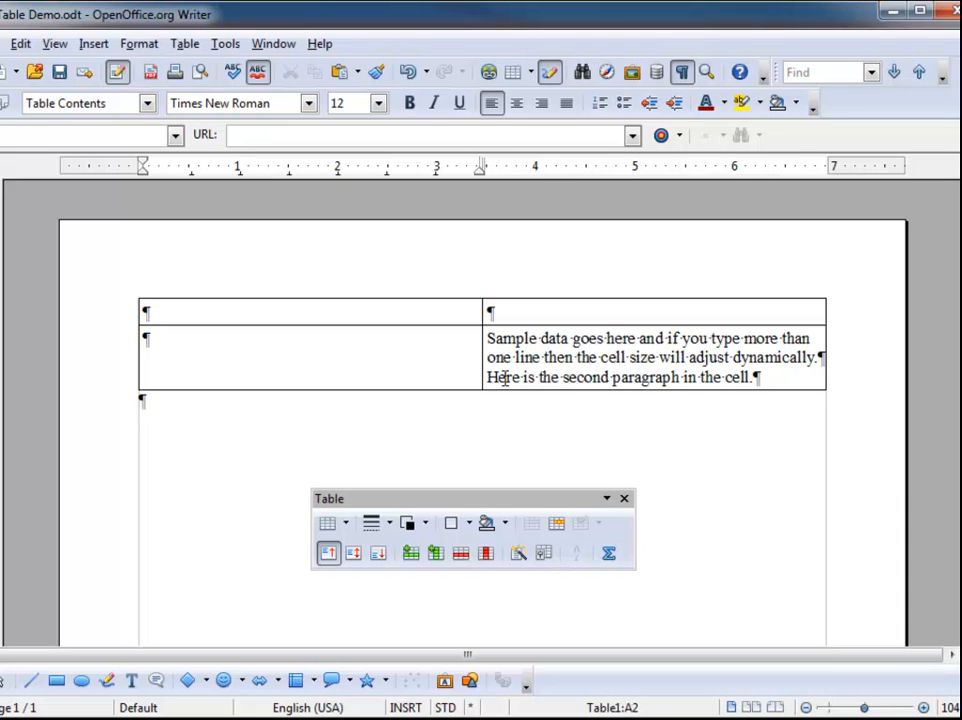
click(148, 339)
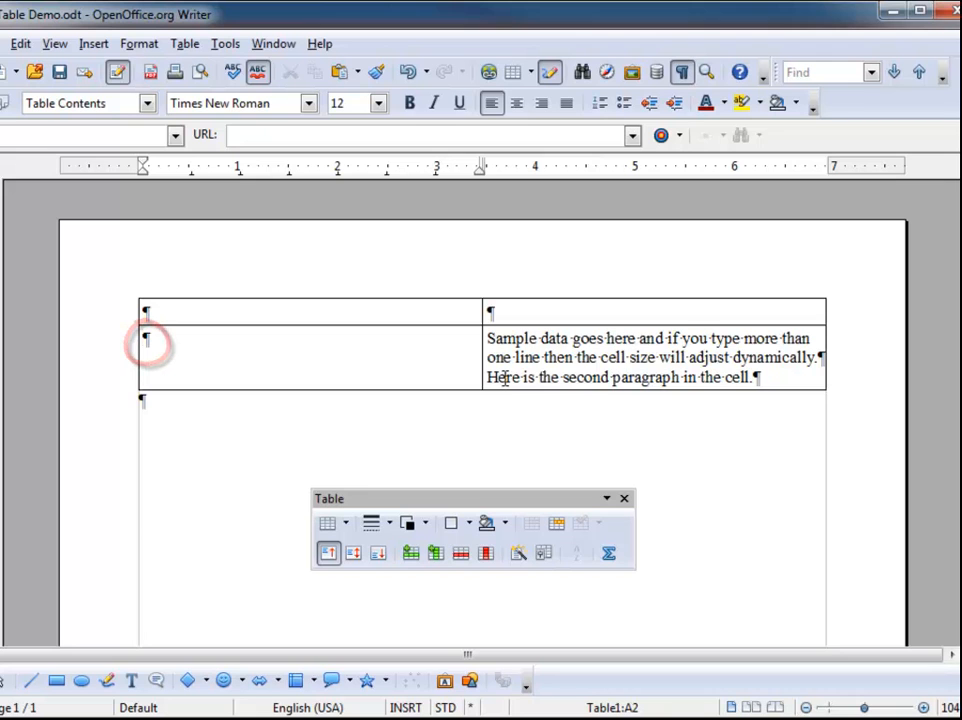
click(489, 338)
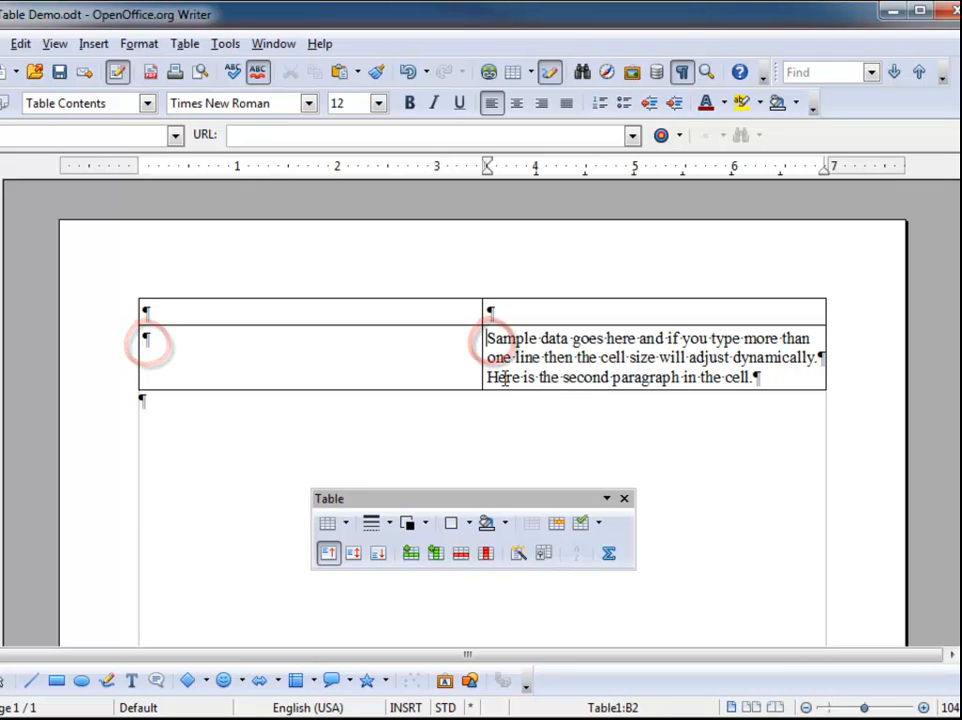